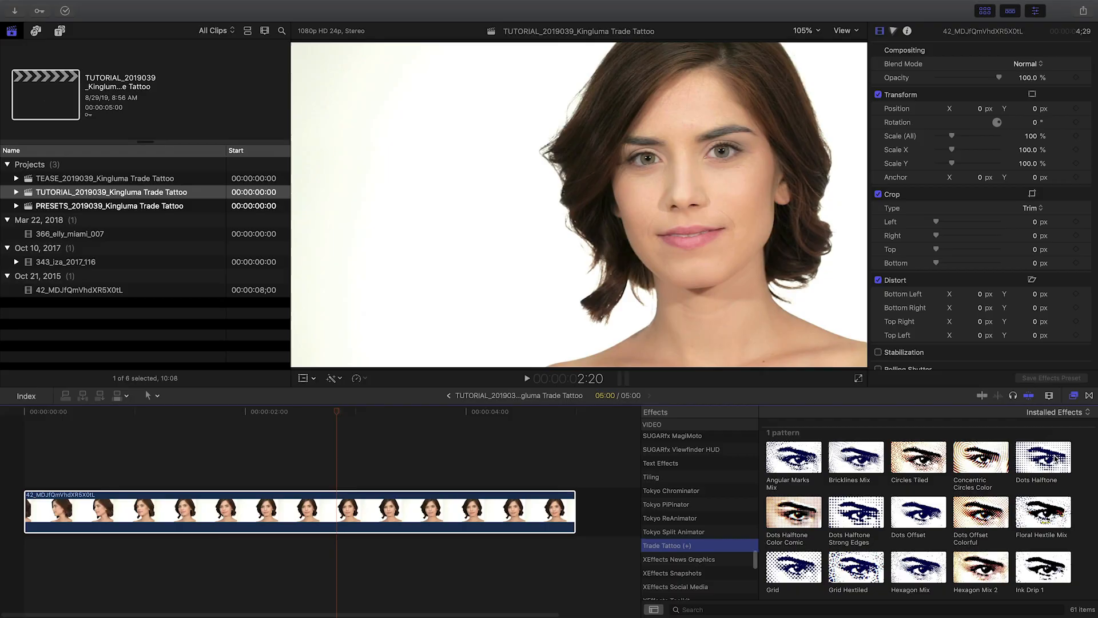
# Apply the Trade Tattoo Dots Halftone effect to the selected portrait clip.
pyautogui.doubleClick(1043, 460)
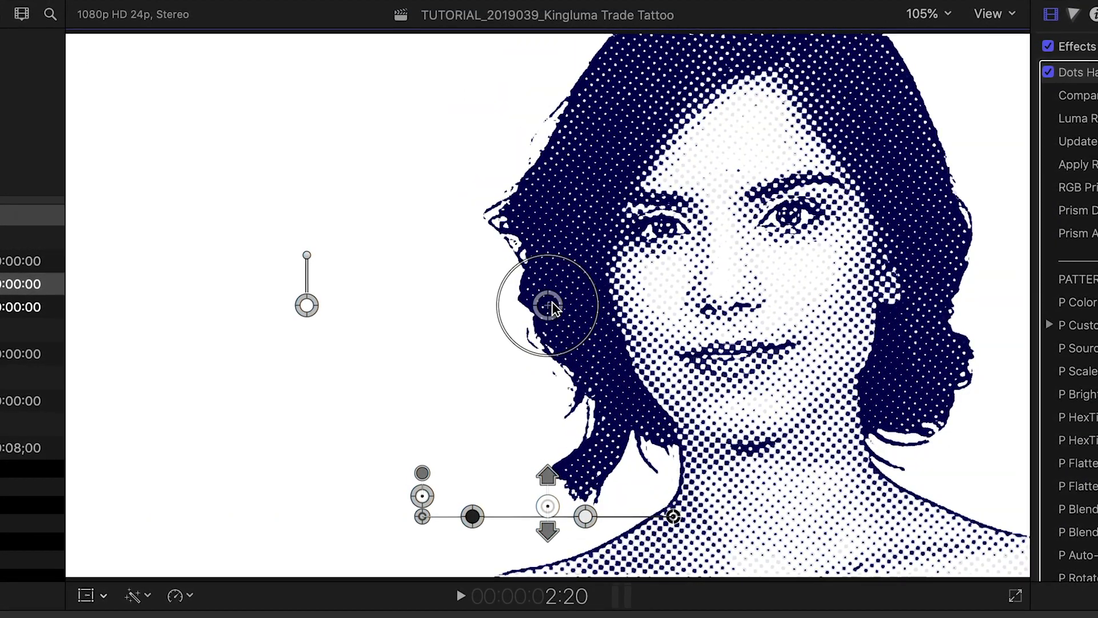
# Move the halftone centre onto the face and raise the pattern's Contrast Low level.
pyautogui.moveTo(554, 301); pyautogui.dragTo(732, 263)
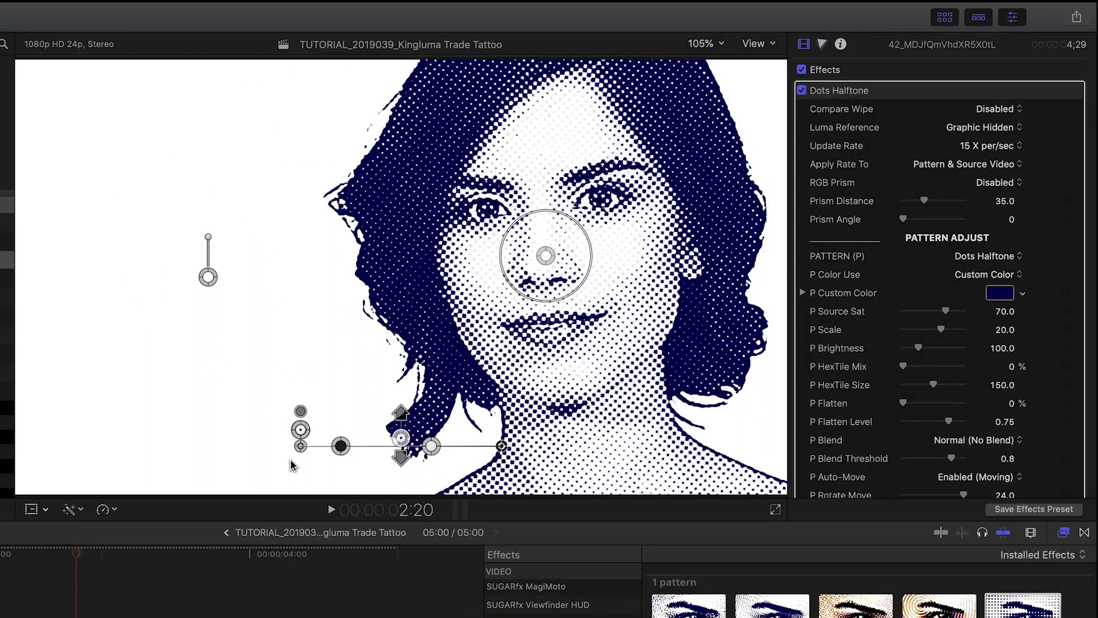
pyautogui.moveTo(421, 478)
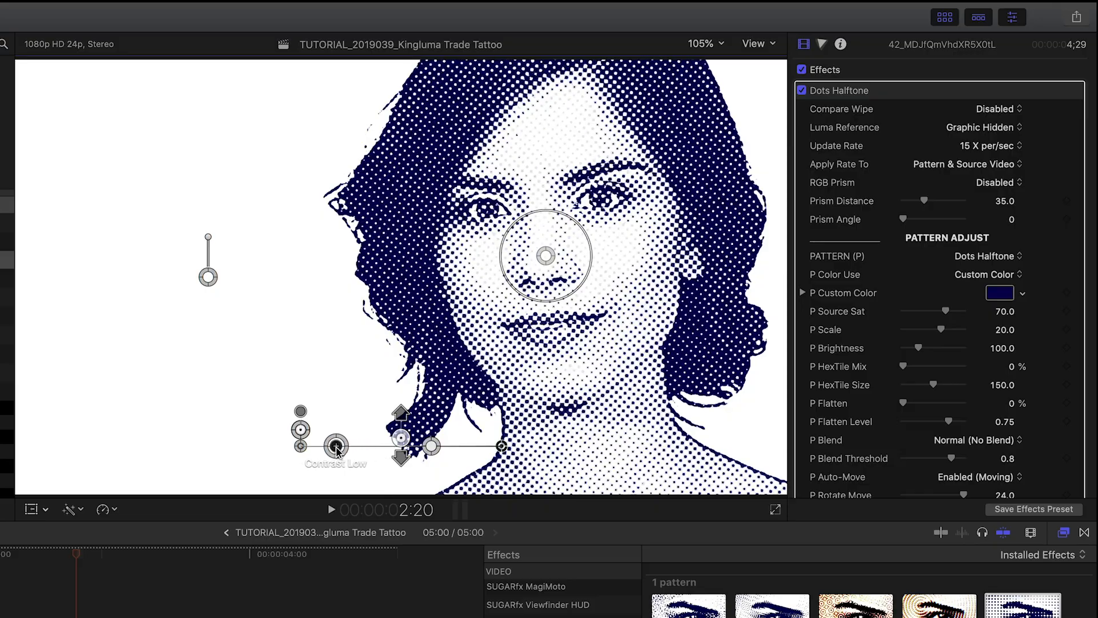
pyautogui.moveTo(336, 447); pyautogui.dragTo(442, 446)
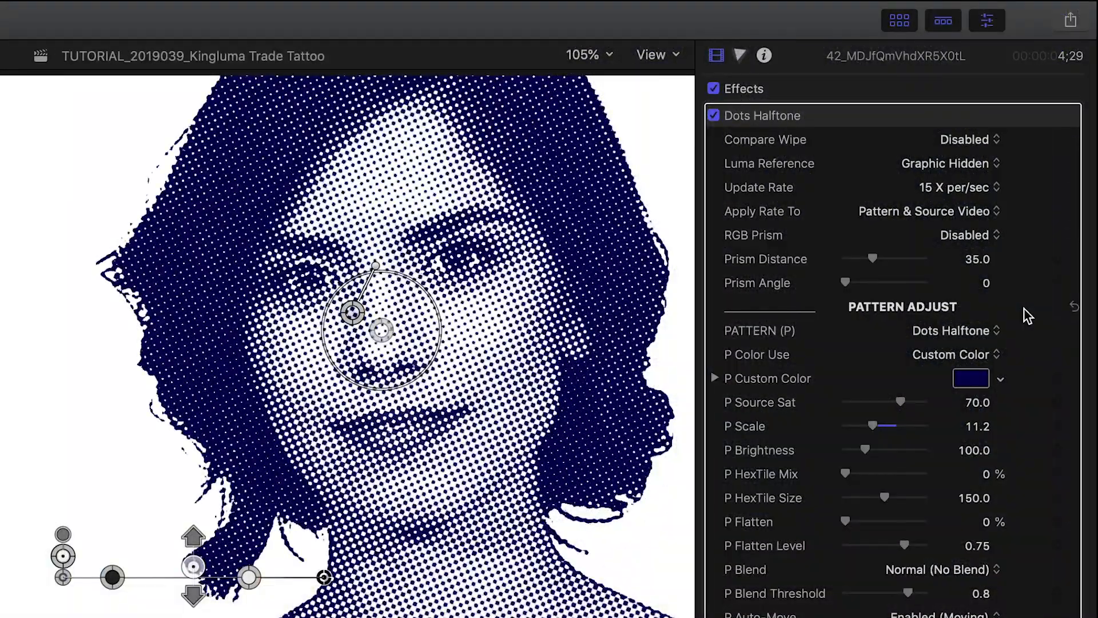
# Test the 5 X per/sec update rate, then settle back on 15 X per/sec.
pyautogui.click(959, 187)
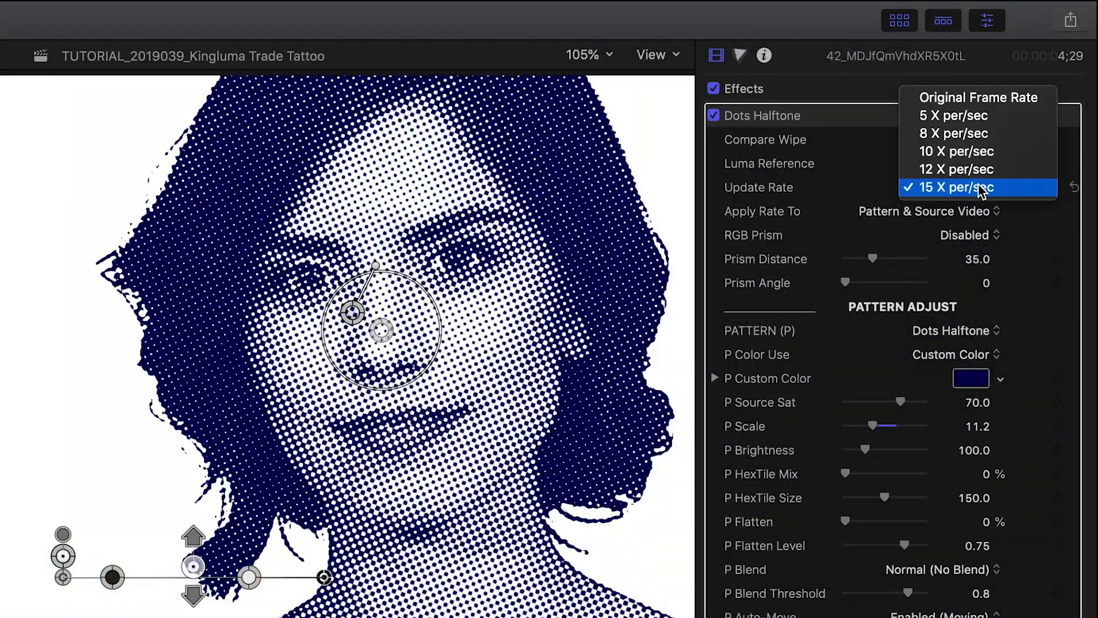
pyautogui.click(953, 115)
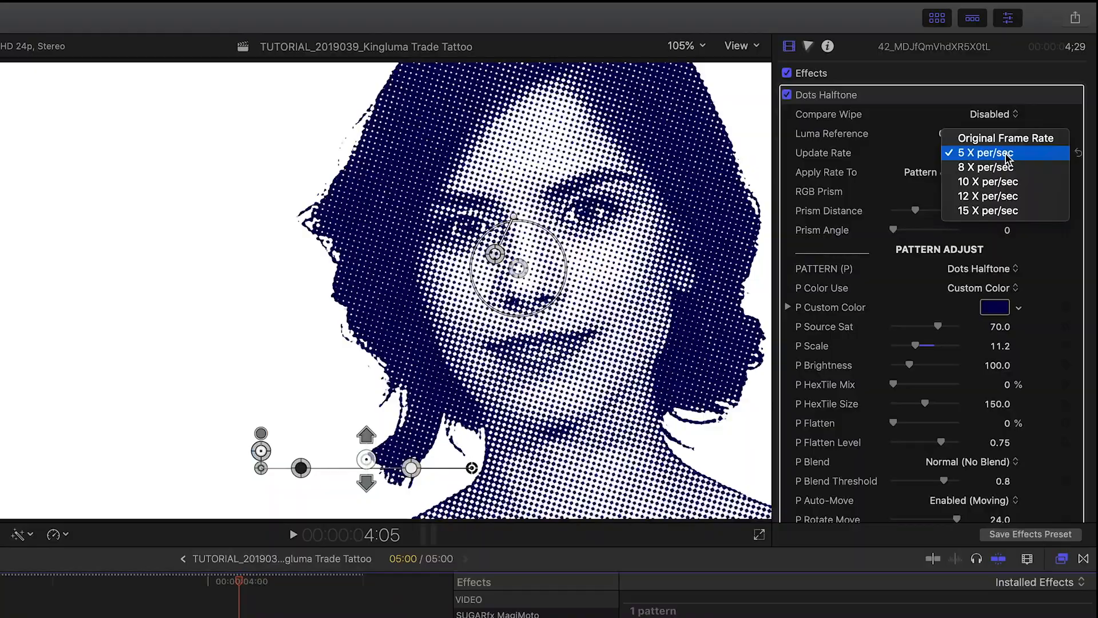
pyautogui.click(986, 211)
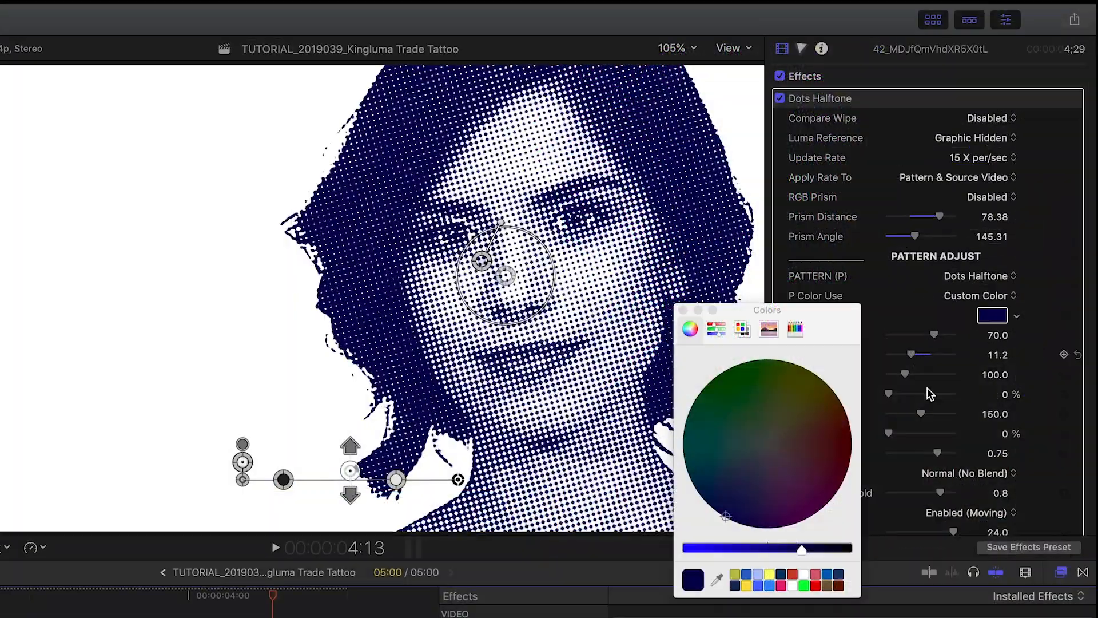
# Shift the P Custom Color from navy toward a brighter royal blue.
pyautogui.moveTo(802, 548); pyautogui.dragTo(739, 538)
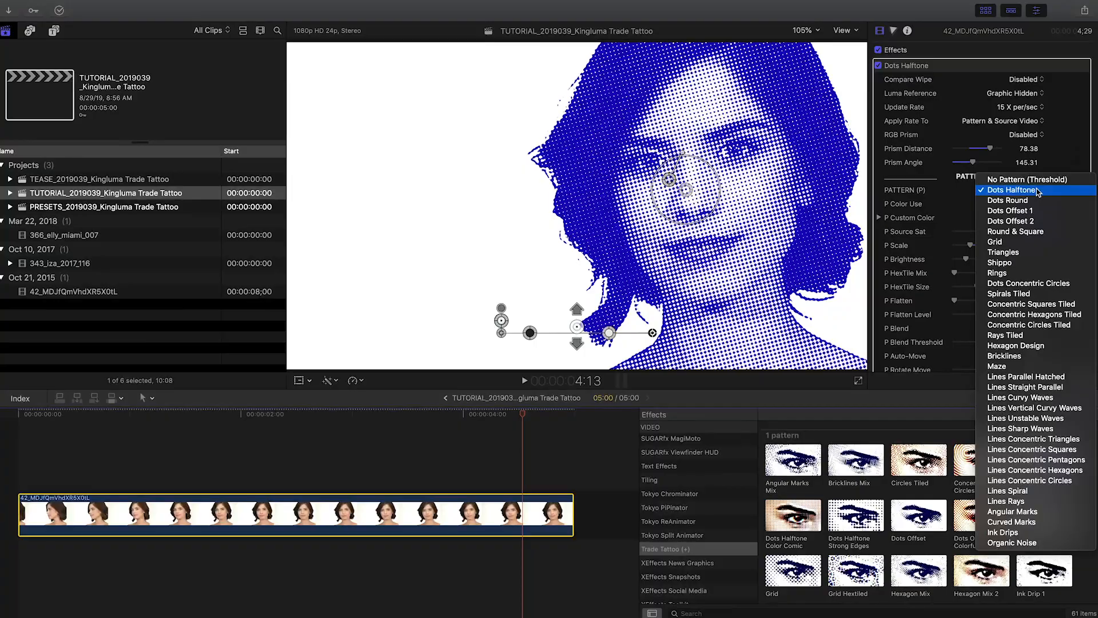
# Preview Dots Round and another pattern shape before returning to Dots Halftone.
pyautogui.click(1008, 200)
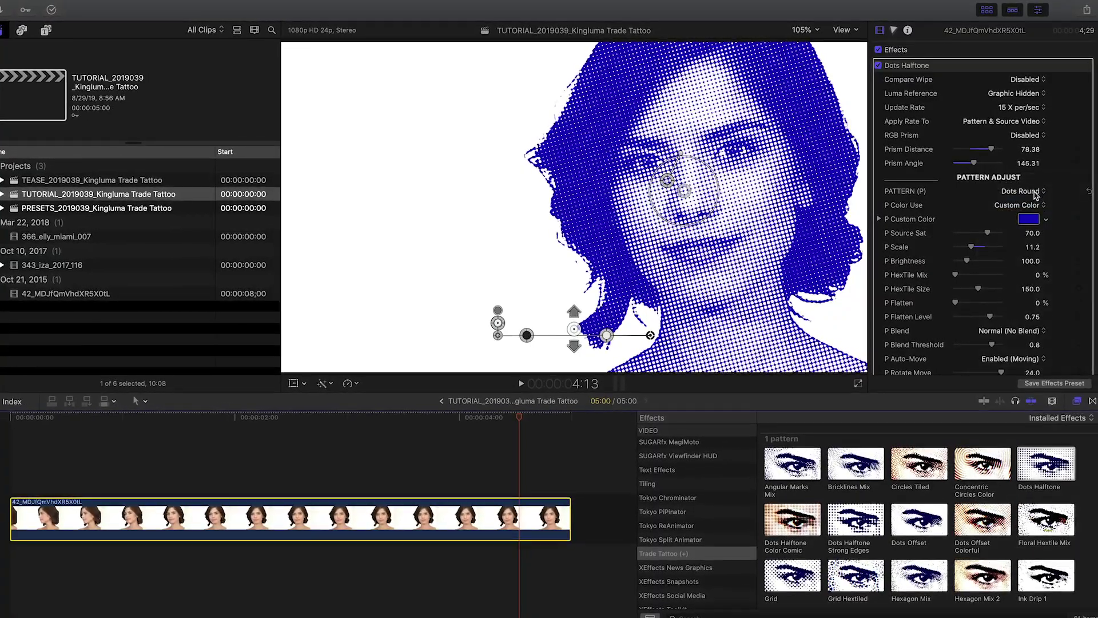
pyautogui.click(1020, 191)
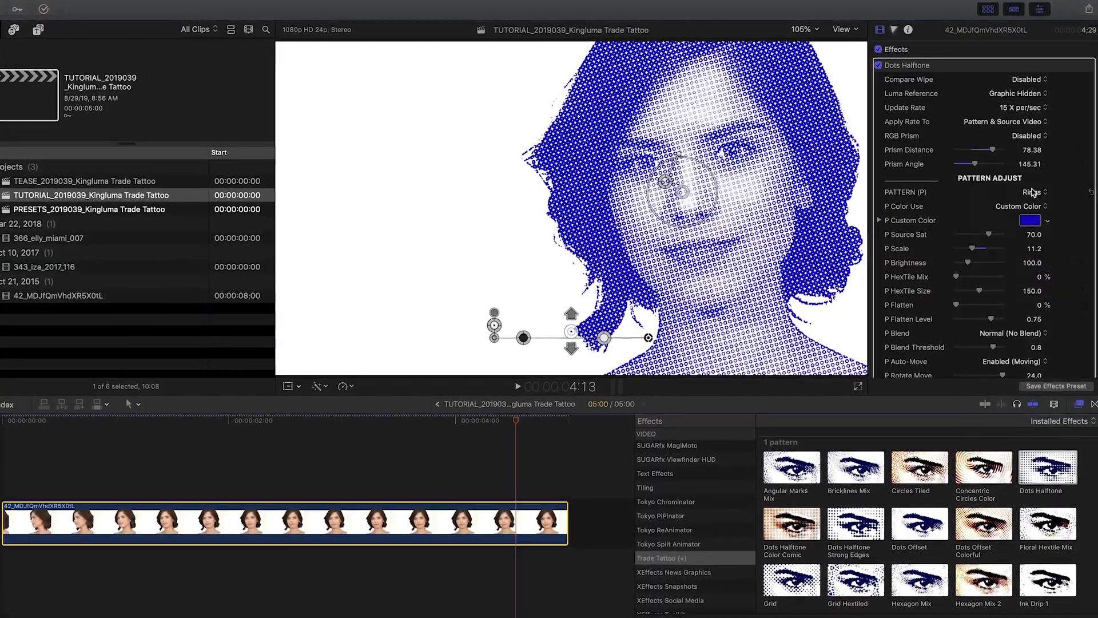
pyautogui.click(1030, 192)
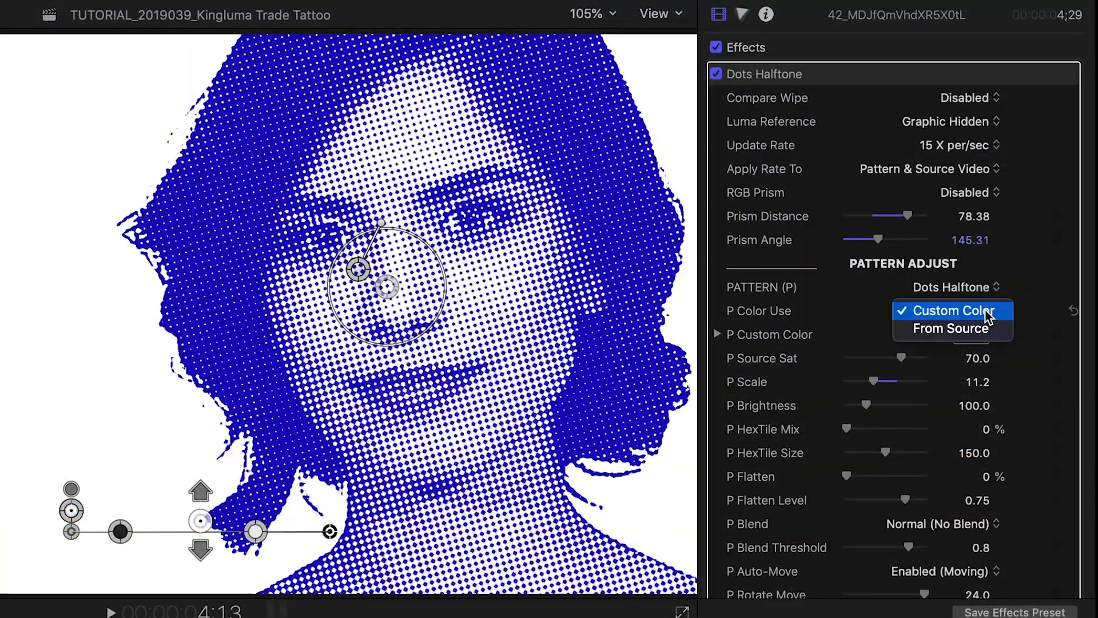
pyautogui.click(950, 329)
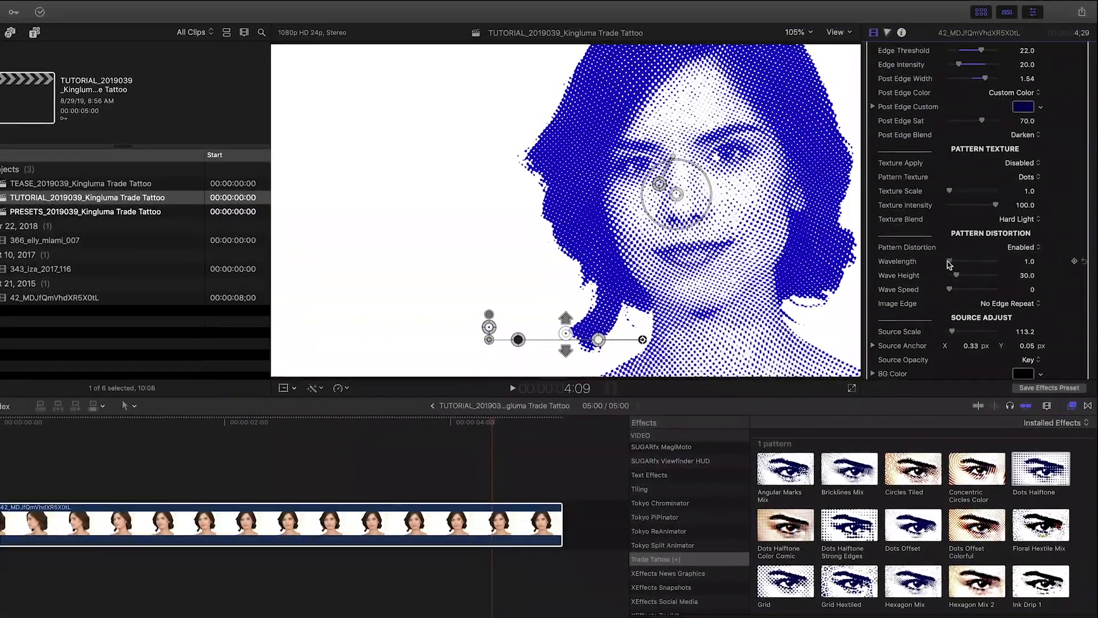
# Raise the Pattern Distortion Wavelength from 1.0 to about 1.82.
pyautogui.moveTo(953, 256); pyautogui.dragTo(963, 256)
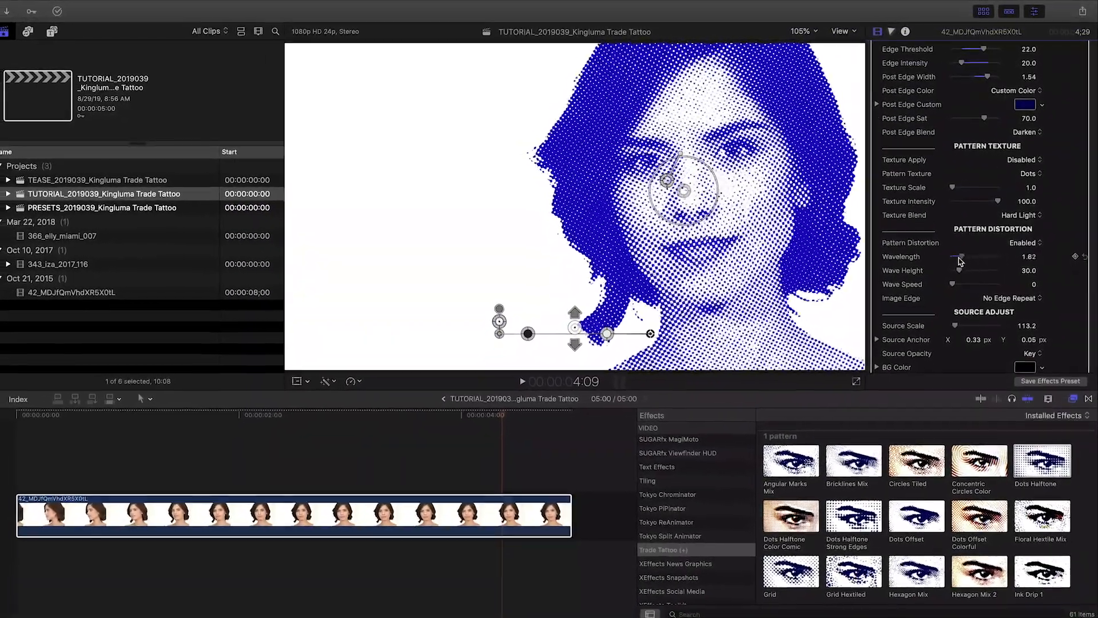